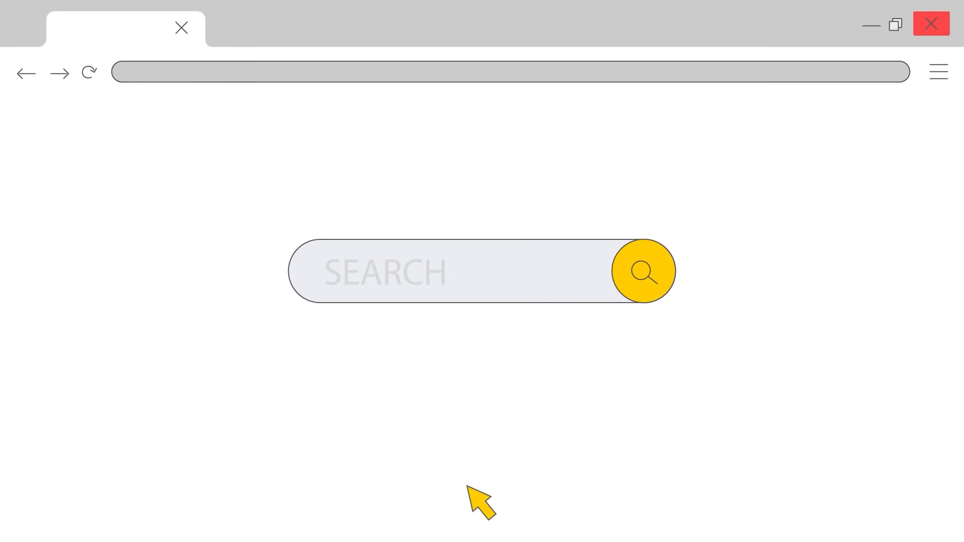
# Step: Go to copernic.io, choose Invest, and confirm the Copernic token amount on Mosaico
pyautogui.write('https://copernic.io')
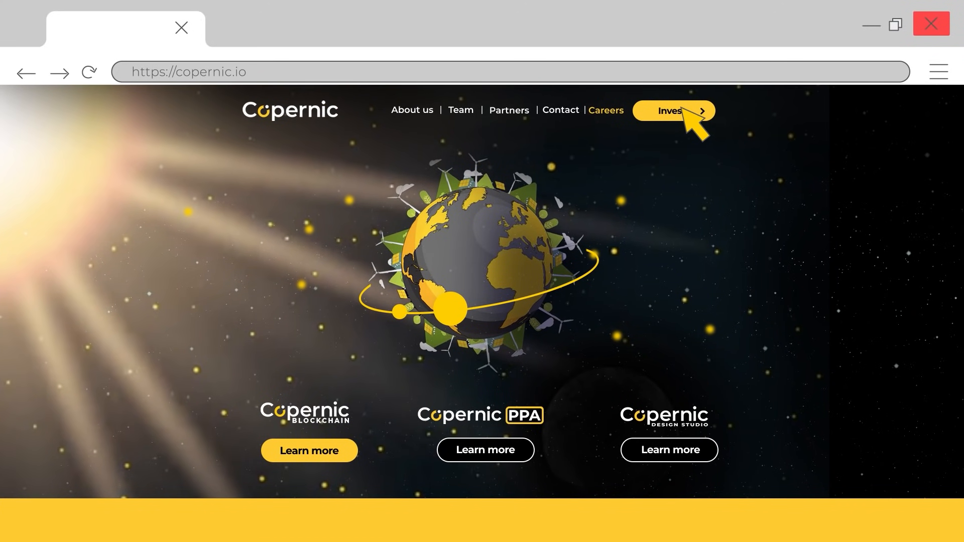
pyautogui.click(668, 111)
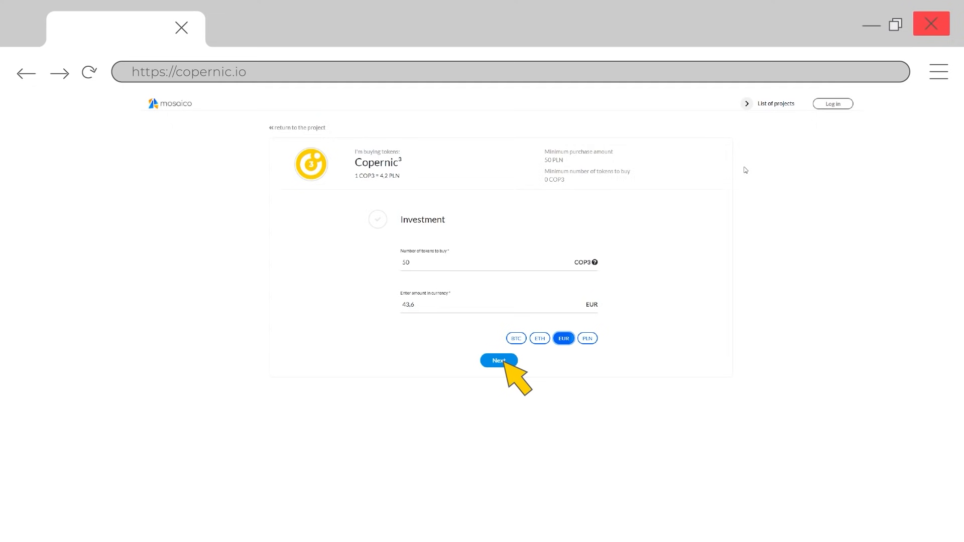
pyautogui.click(498, 360)
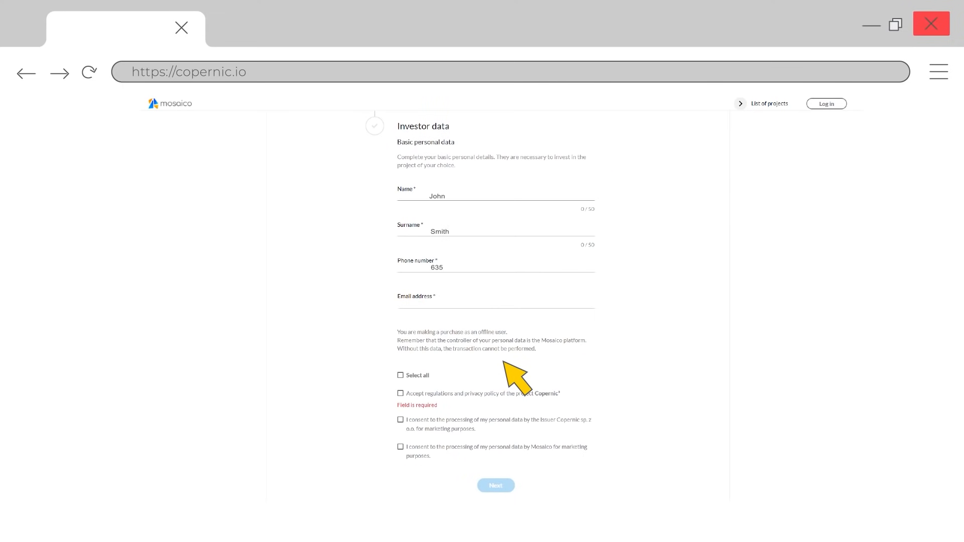